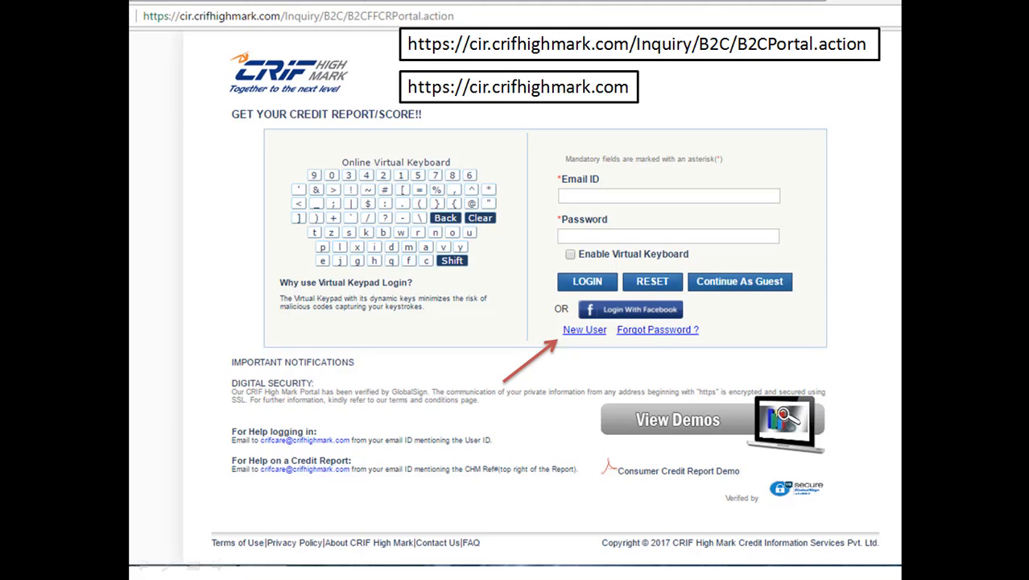
# Register as a new user with name, email, phone and password so the activation email arrives.
pyautogui.click(585, 328)
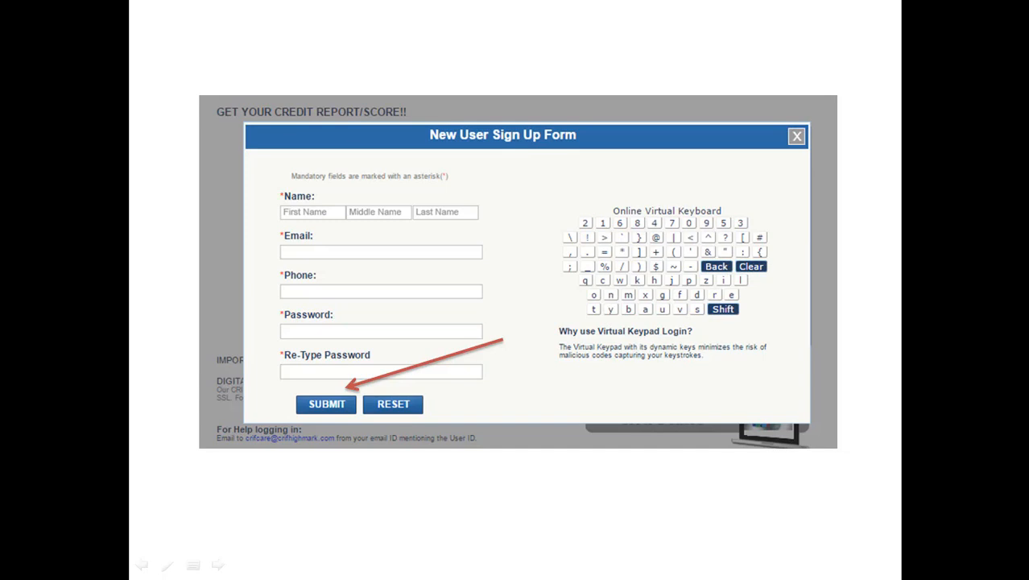
pyautogui.click(325, 403)
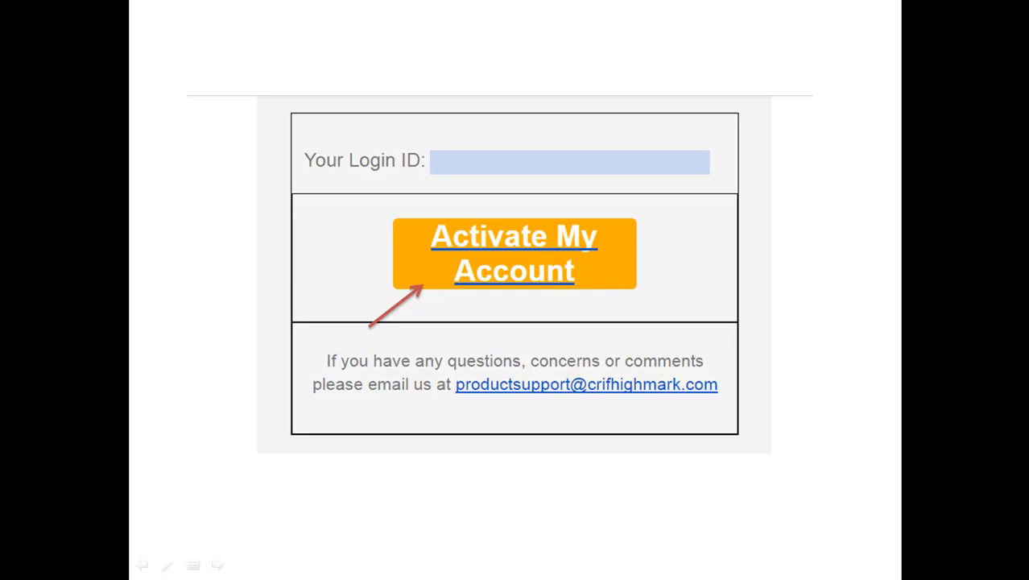
# Activate the account from the email and return to the portal login form.
pyautogui.click(514, 253)
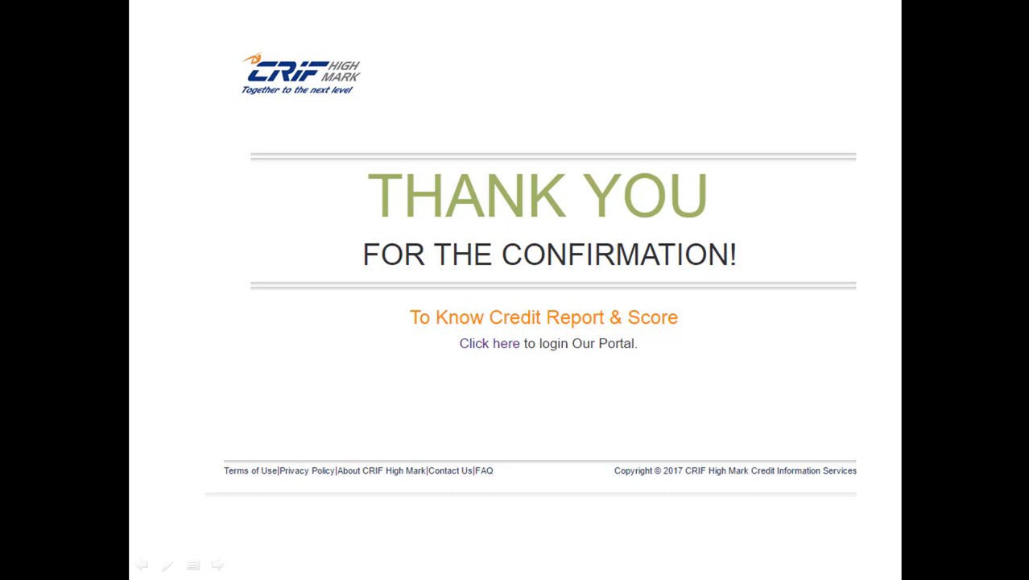
pyautogui.click(489, 343)
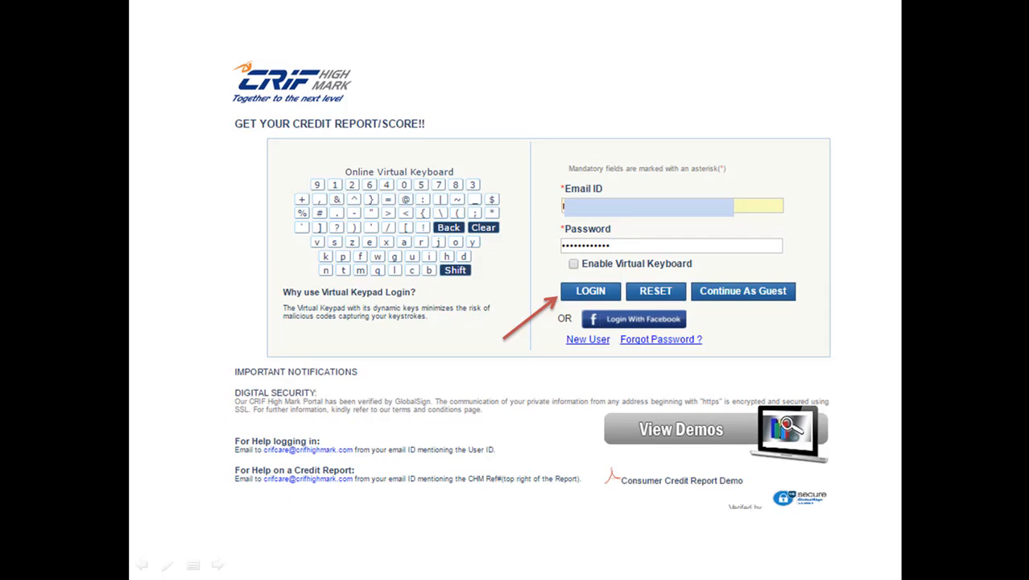
# Log in and submit the credit report request with contact, KYC, relationship and address details.
pyautogui.click(590, 290)
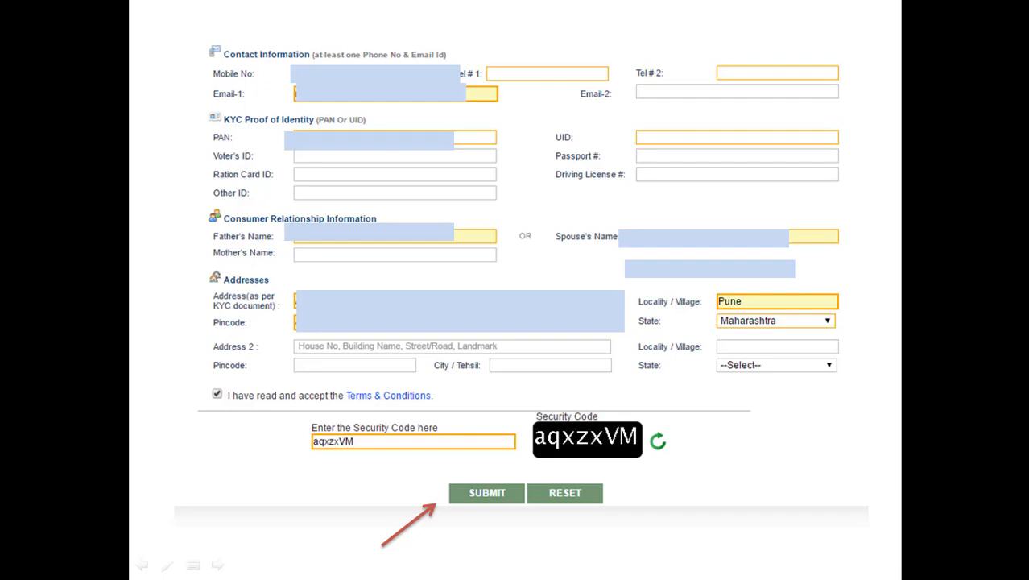
pyautogui.click(487, 493)
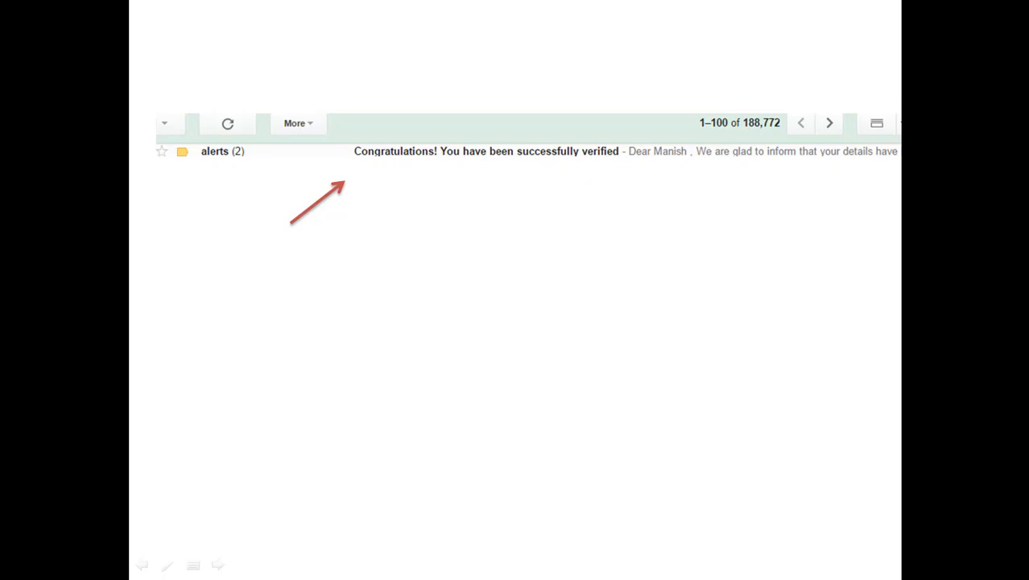
# View the verification email and follow its 'Authenticate and Get your report!' link.
pyautogui.click(486, 151)
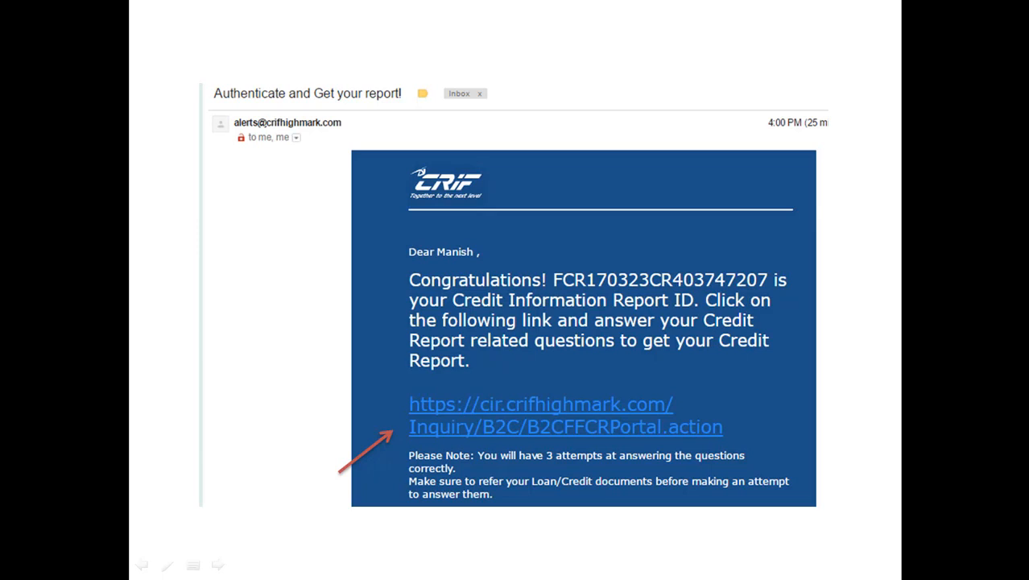
pyautogui.click(540, 402)
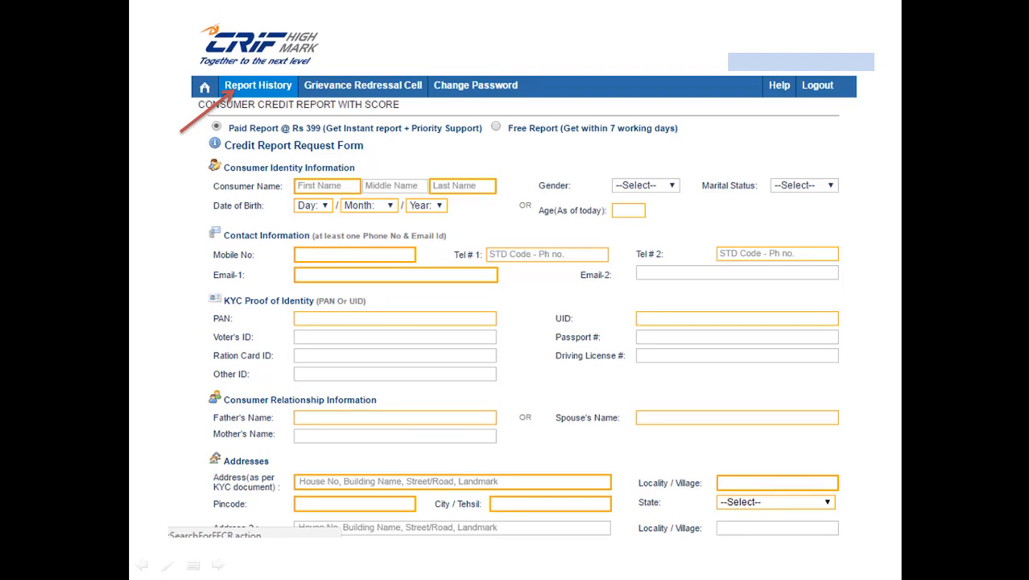
# Show the Track Credit Report Request table listing the free report via Report History.
pyautogui.click(257, 83)
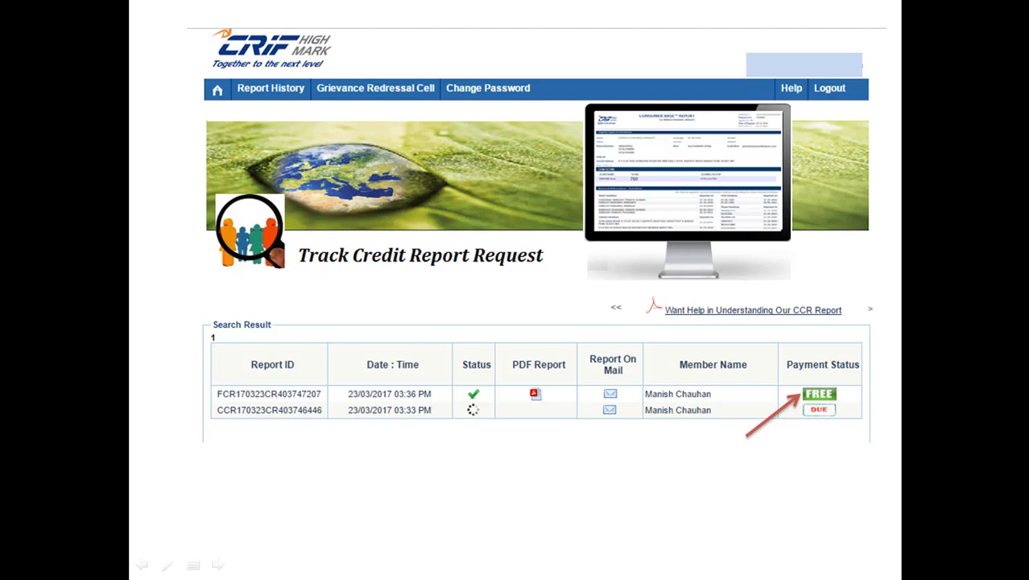
# Select the FREE payment status and answer the bank identification question to confirm the report download.
pyautogui.click(820, 393)
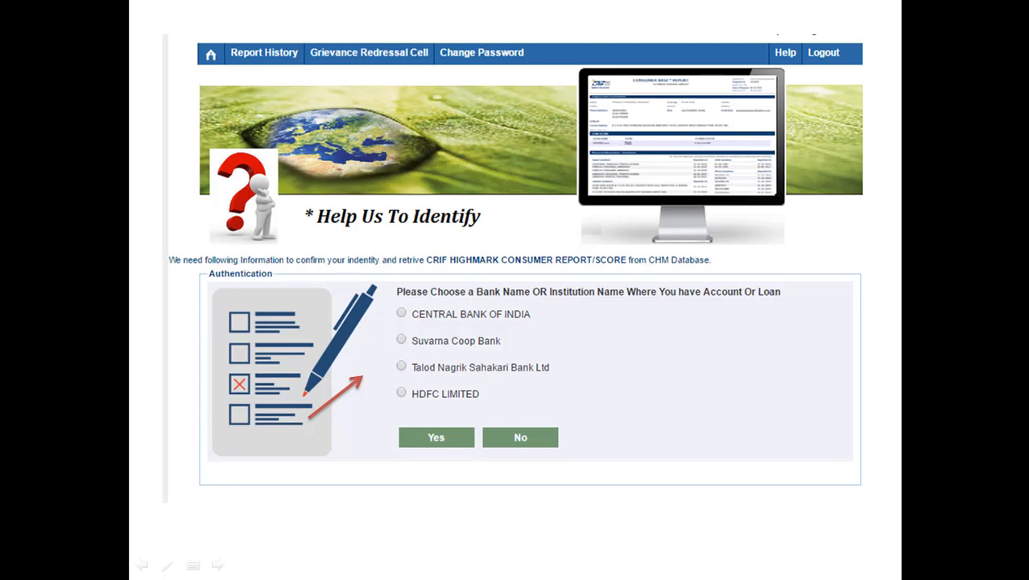
pyautogui.click(435, 438)
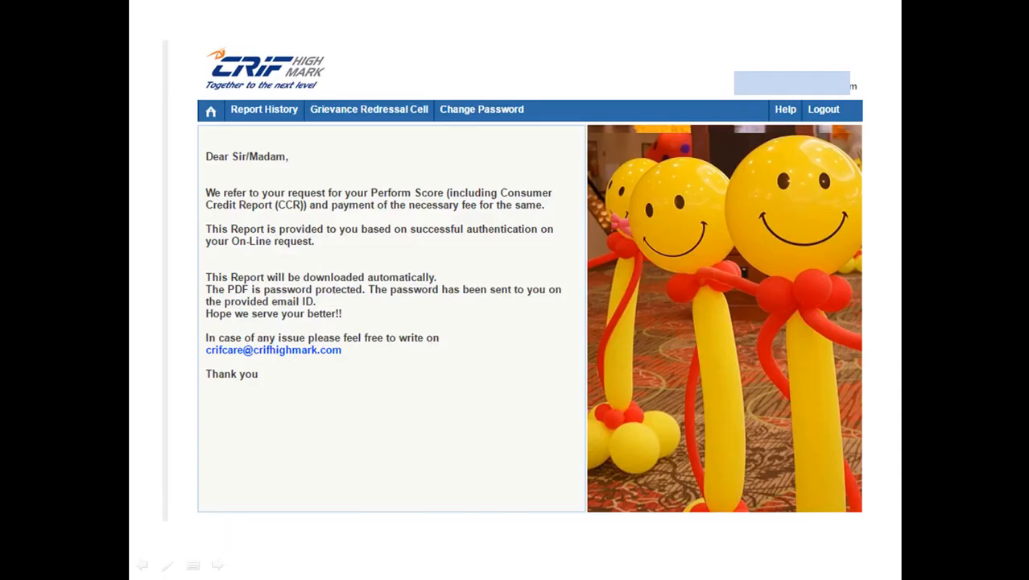